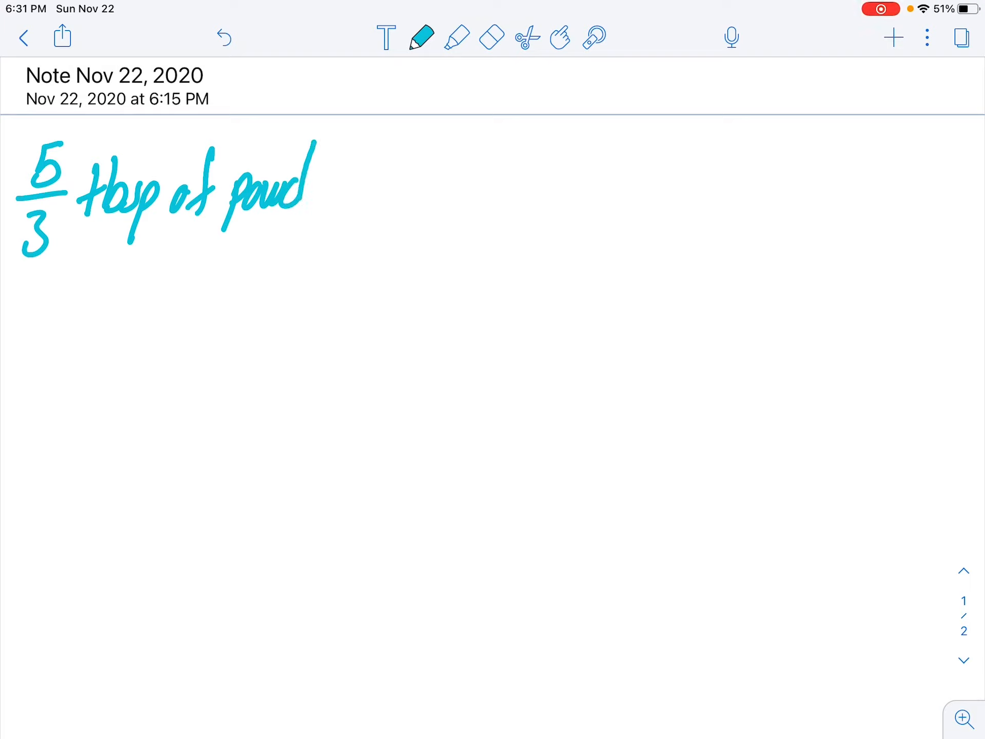
Handwrite '5/3 tbsp of powder + 12 oz of H2O' in light blue, then switch ink to yellow
drag(295, 164, 314, 226)
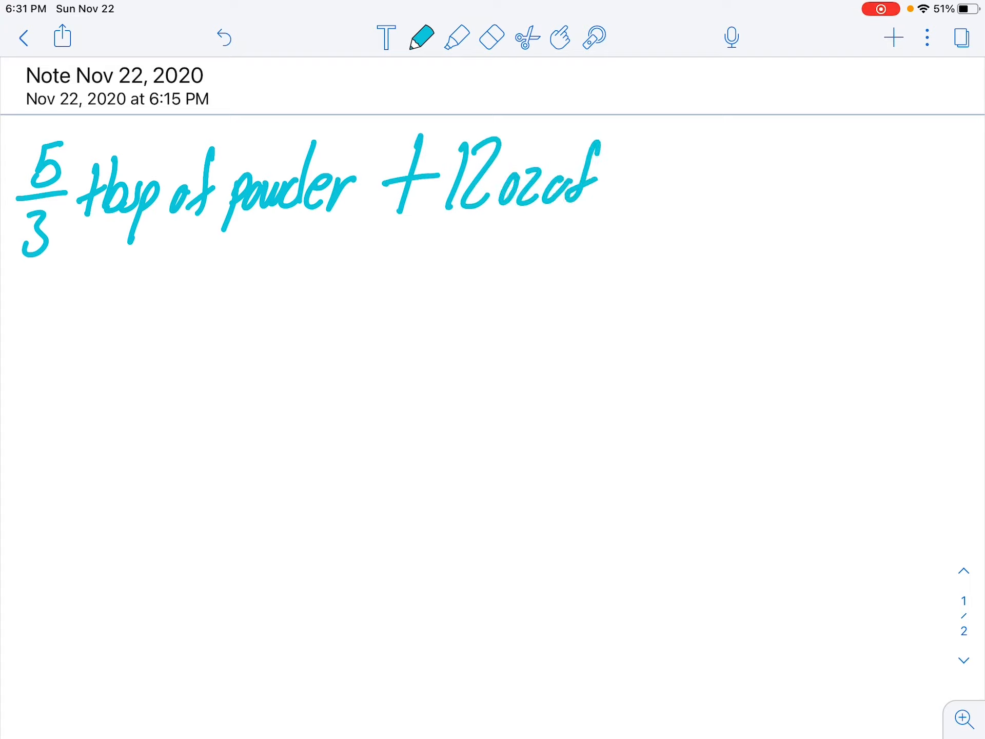
drag(610, 182, 678, 188)
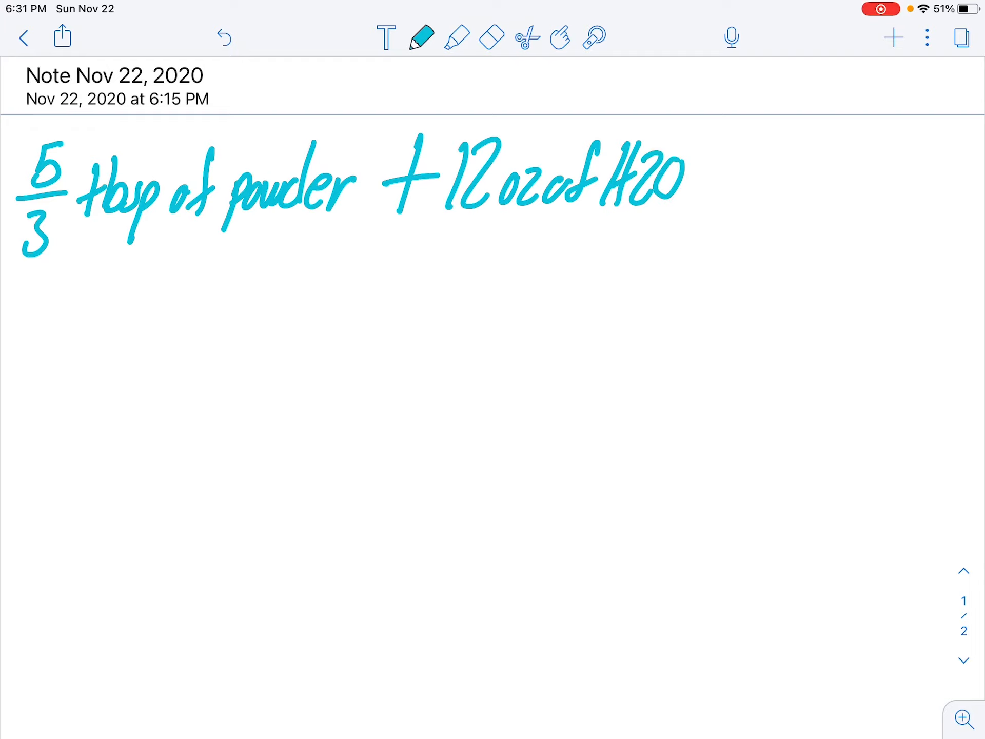
click(420, 37)
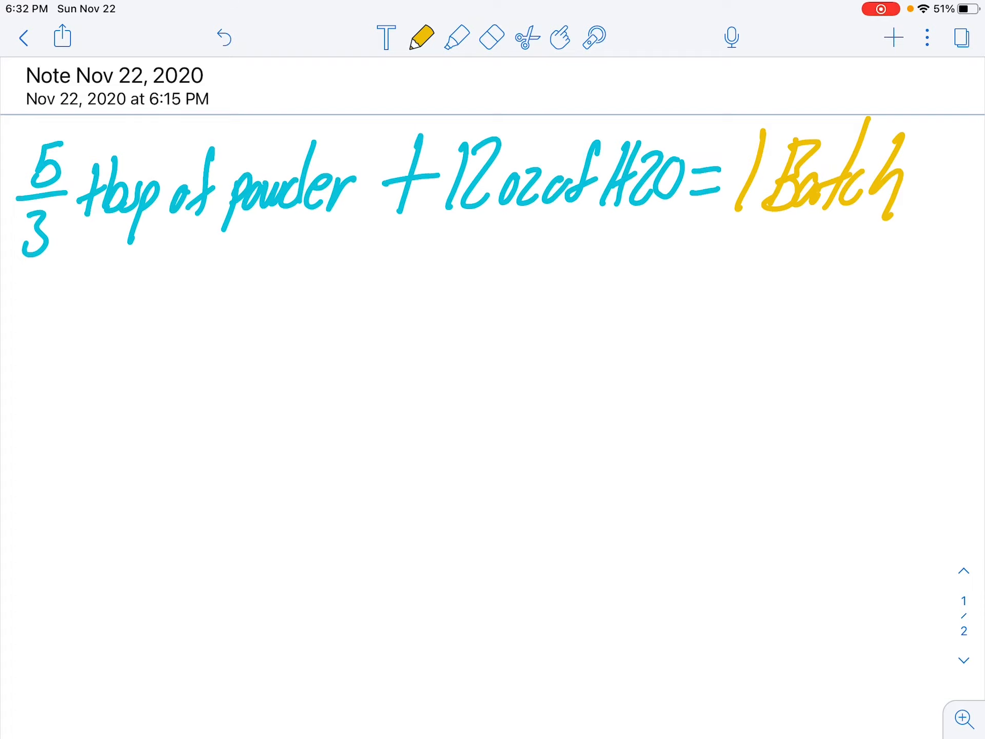
Switch the pen ink to purple for the table heading Powder
click(420, 38)
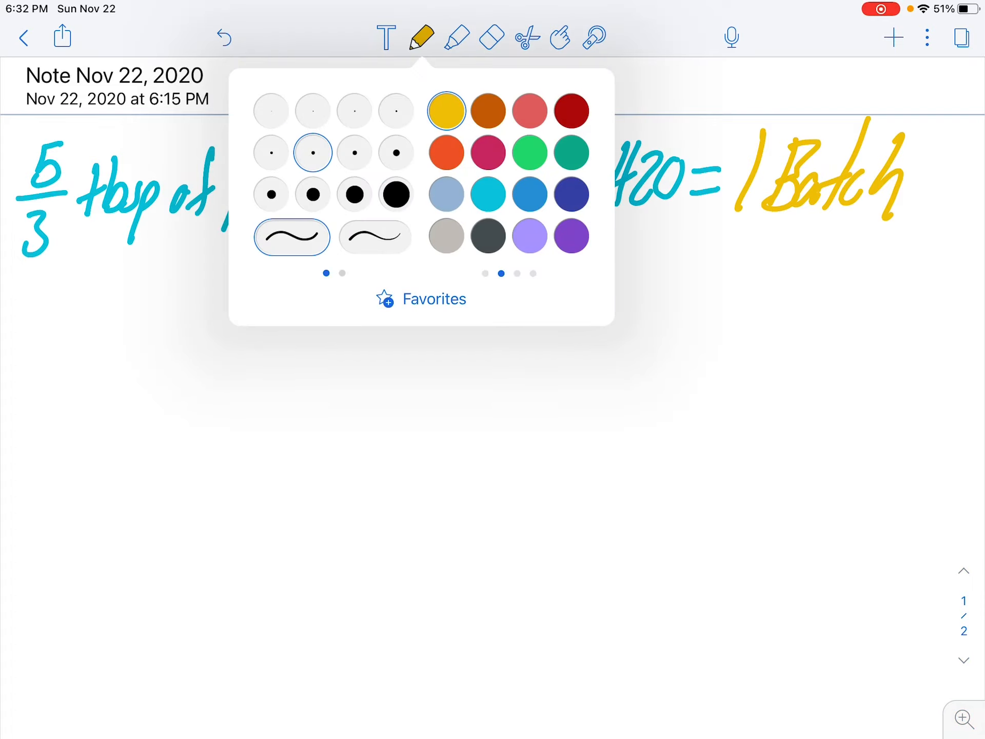
click(420, 37)
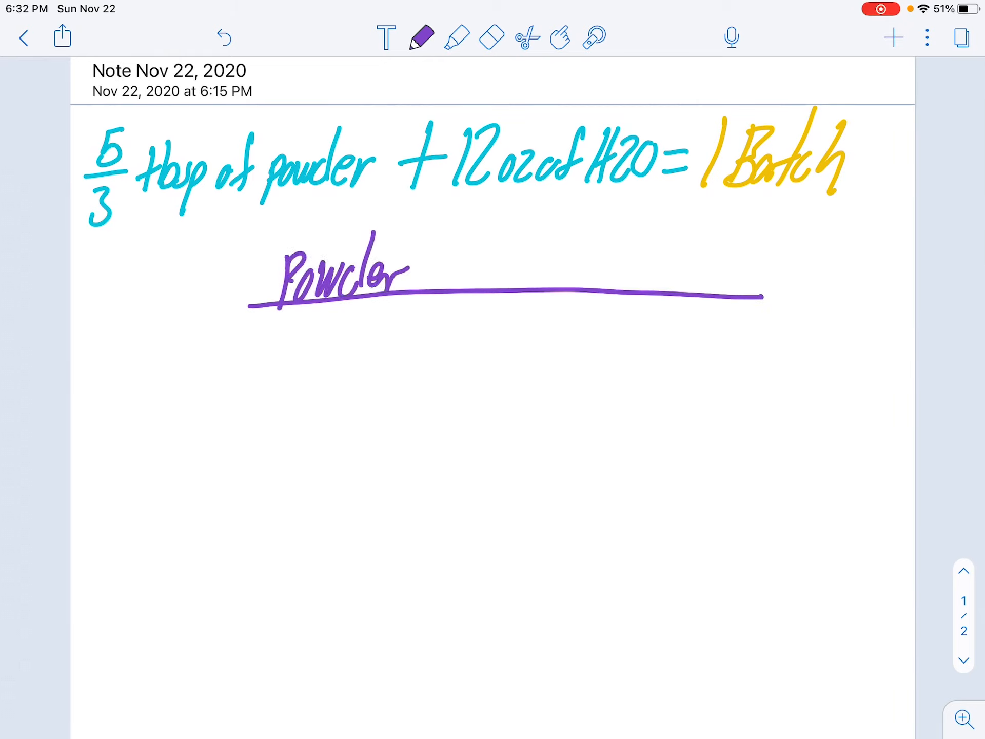
Draw H2O and Batch column dividers and write row one: 5/3 tbsp, 12 oz, 1
drag(450, 224, 446, 613)
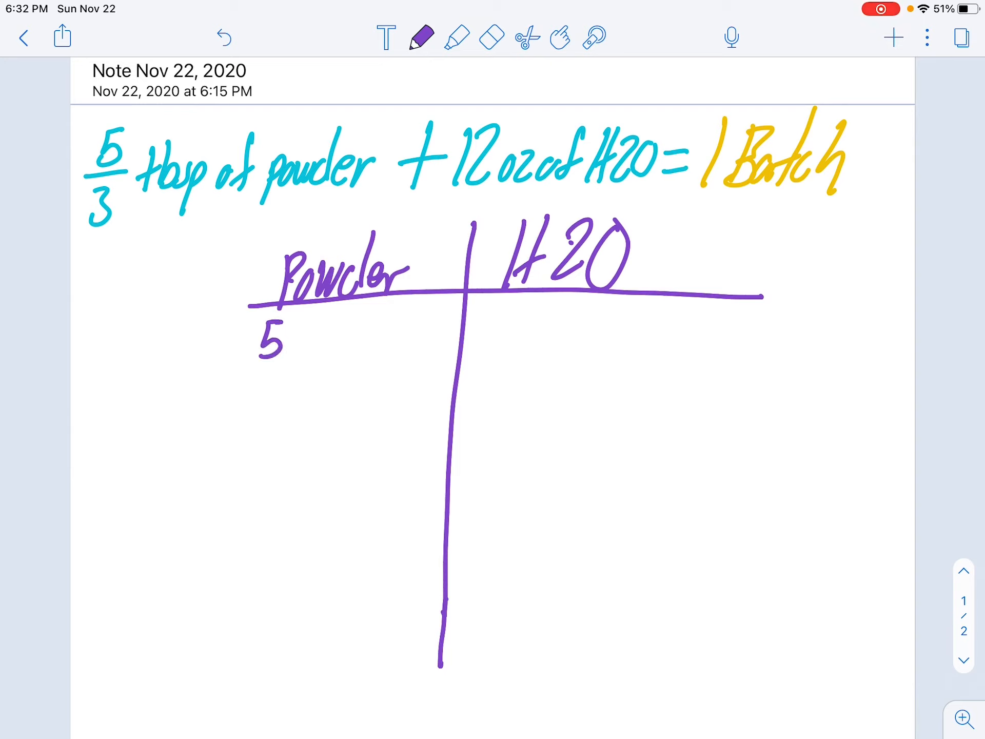
drag(283, 343, 301, 383)
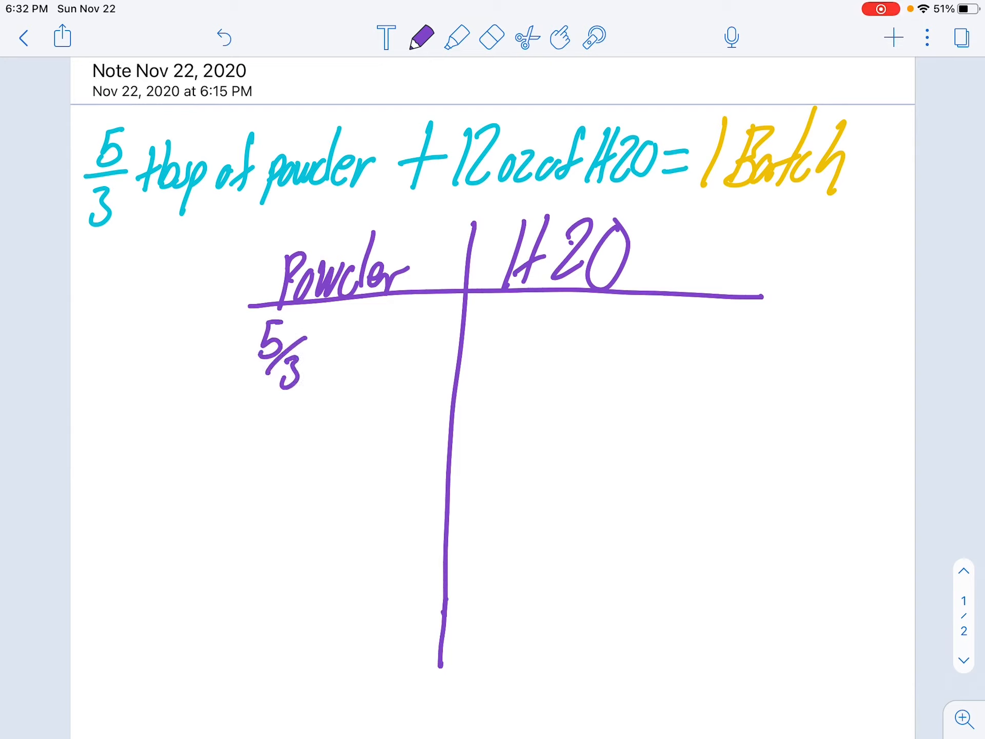
drag(308, 352, 377, 352)
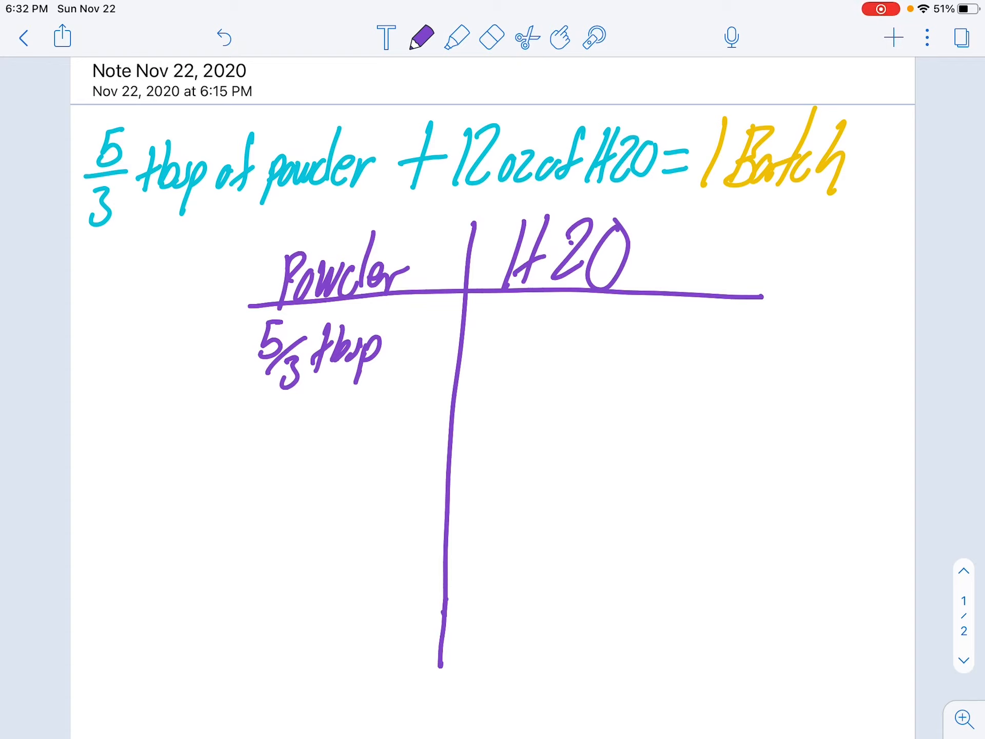
drag(500, 314, 490, 370)
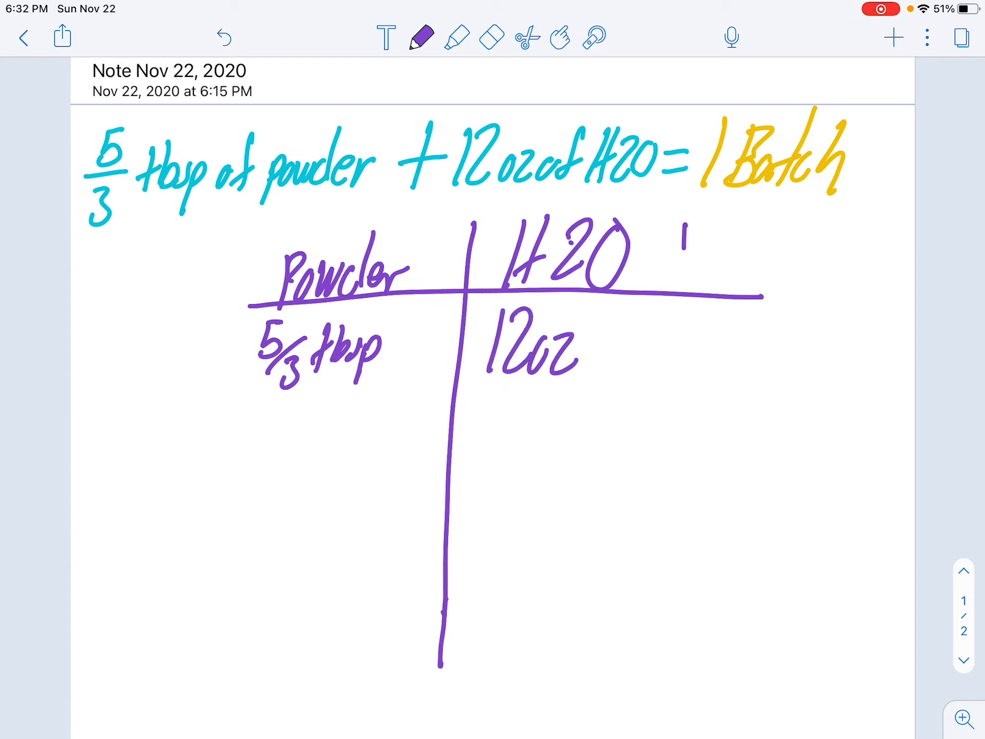
drag(682, 226, 628, 622)
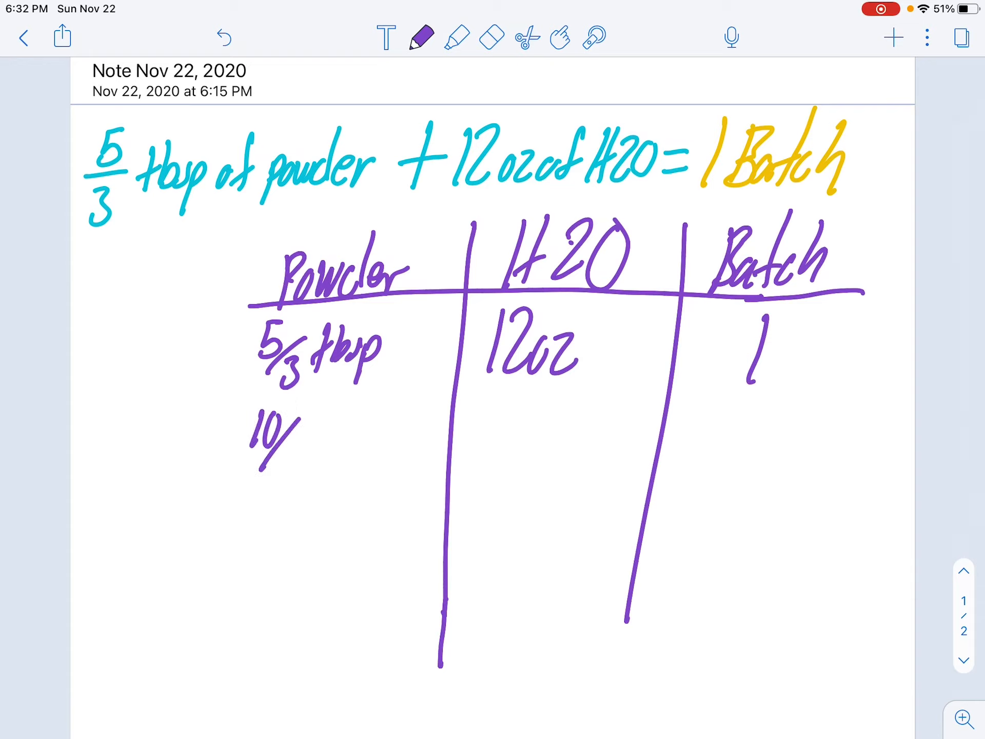
Write 10/3 tbsp, 24 oz and 2 in the table's second row
drag(282, 428, 289, 478)
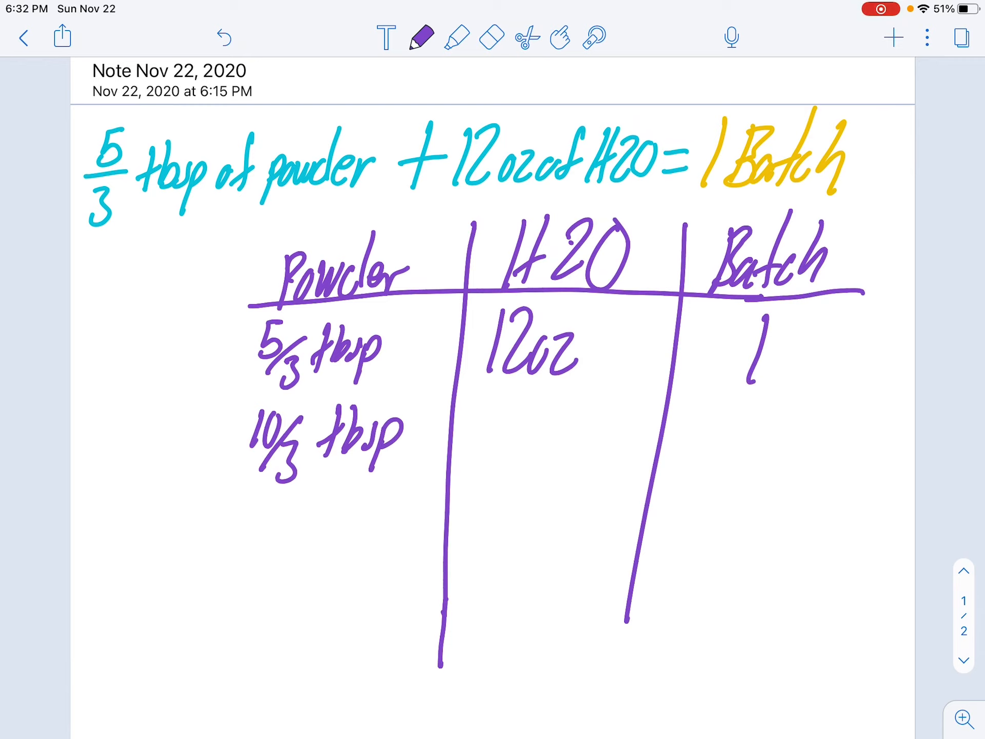
drag(503, 403, 484, 452)
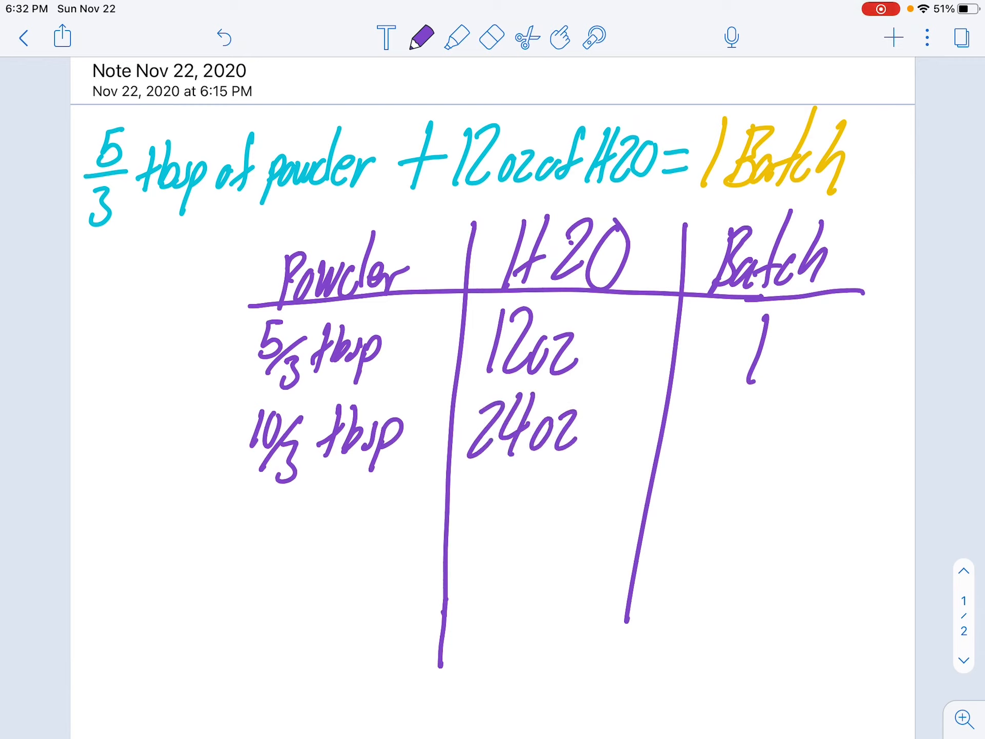
text(2)
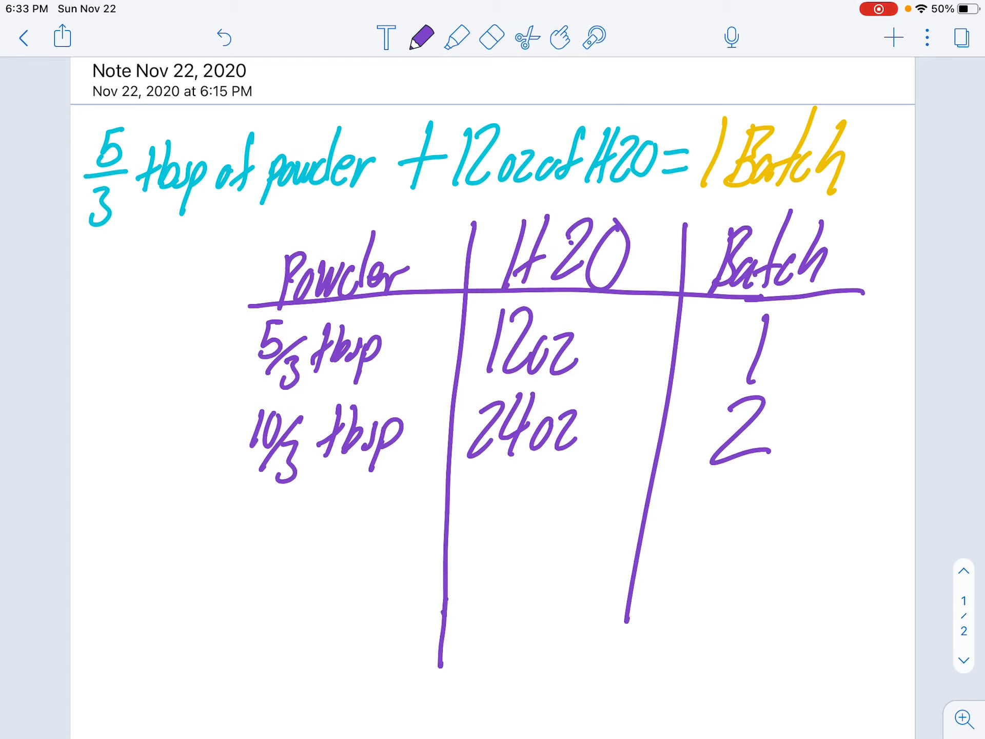
Write the third row: 15/3 = 5 tbsp of powder and 36 oz of H2O
drag(201, 509, 245, 566)
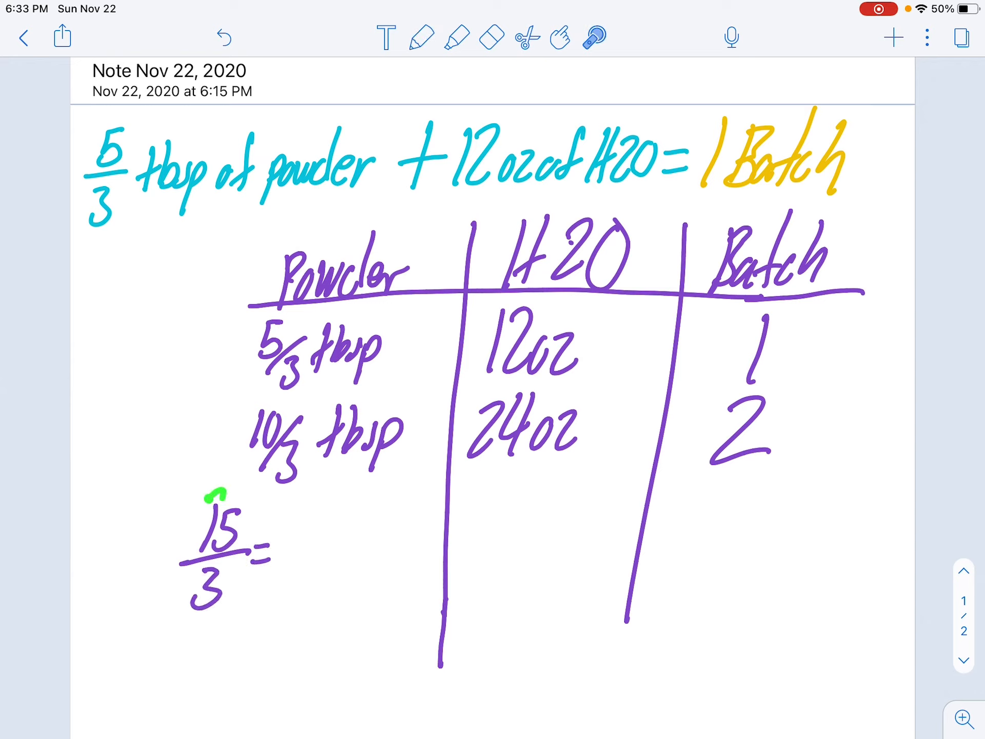
click(420, 37)
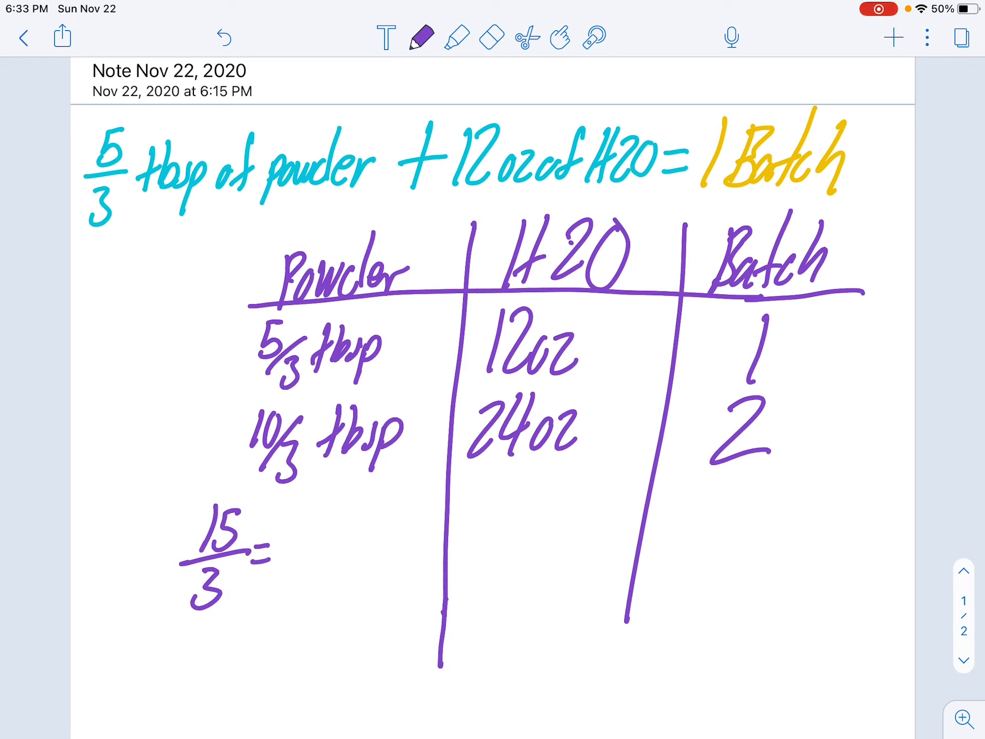
drag(270, 547, 364, 546)
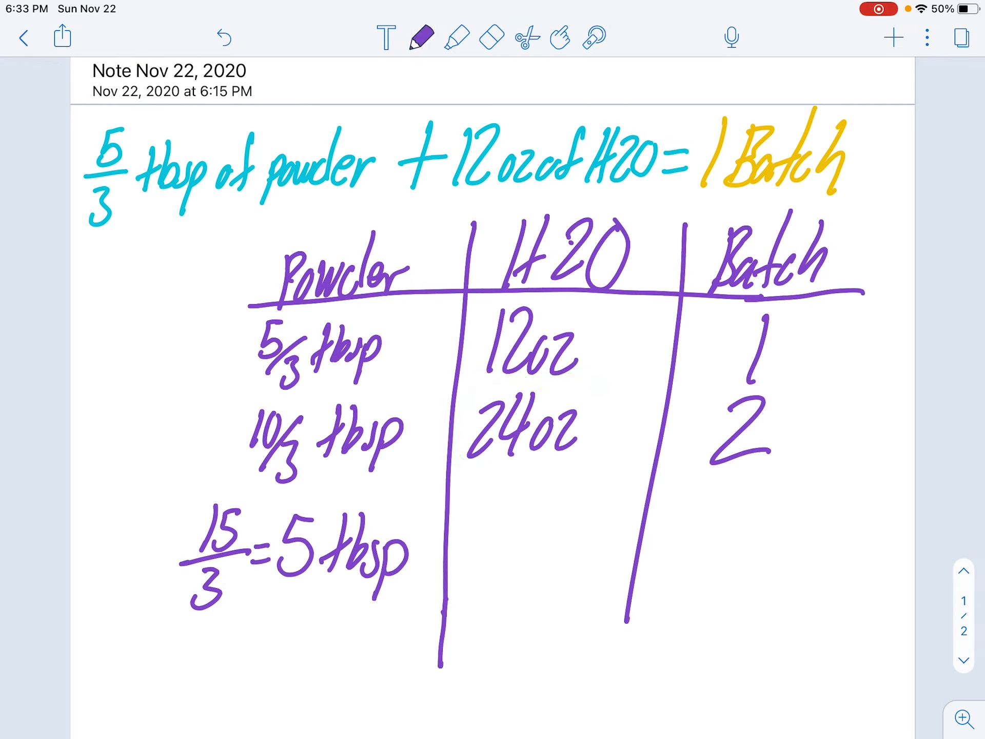
text(36)
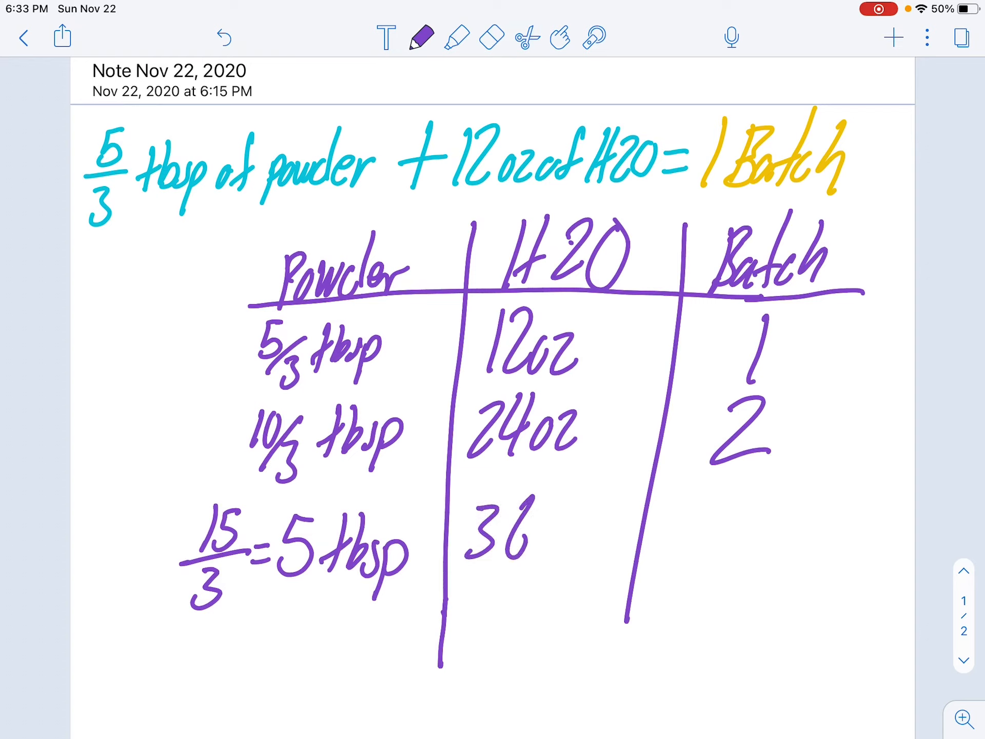
text(oz)
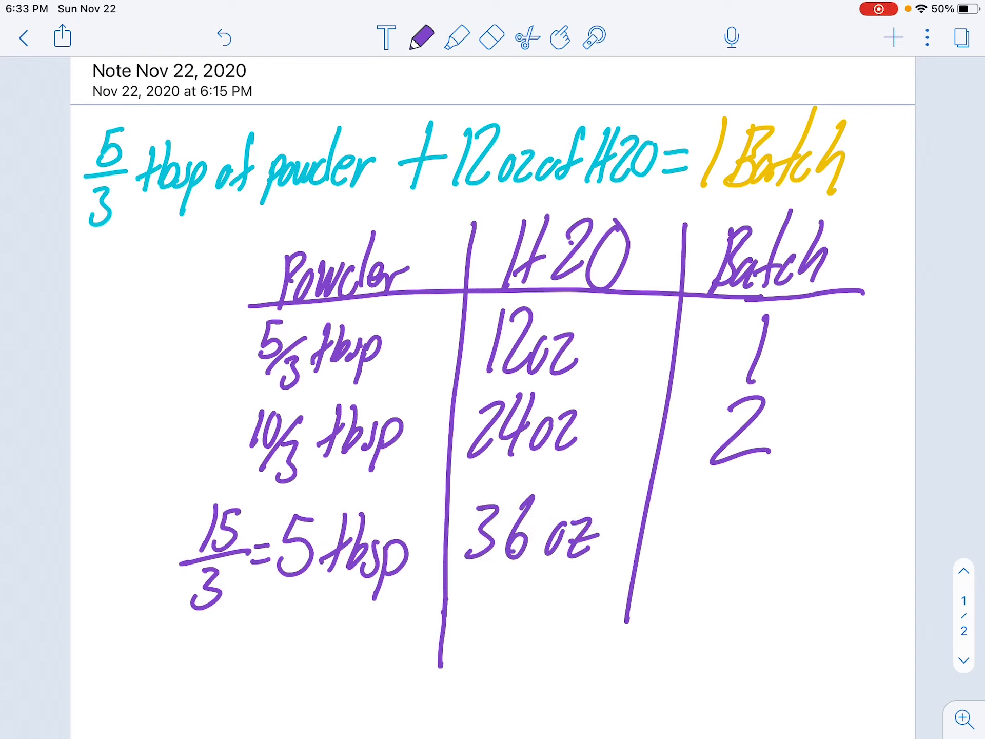